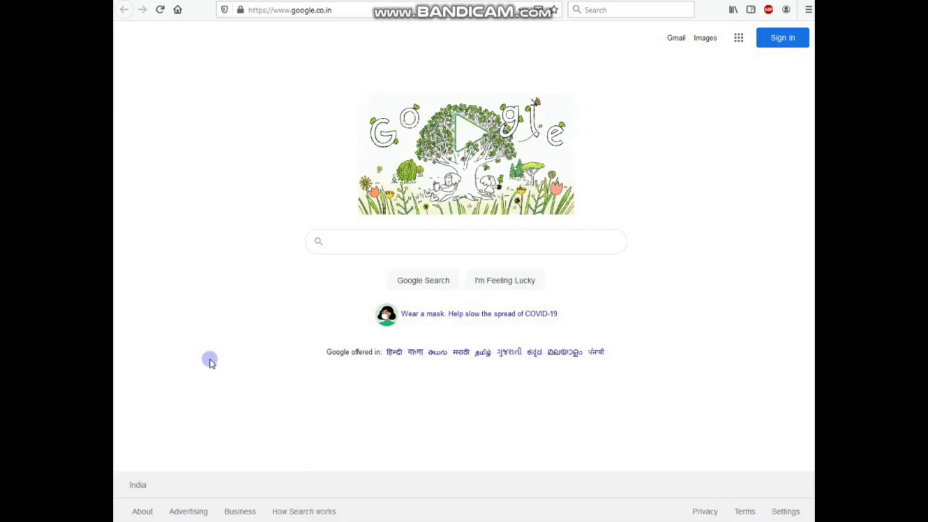
mouse_move(250, 346)
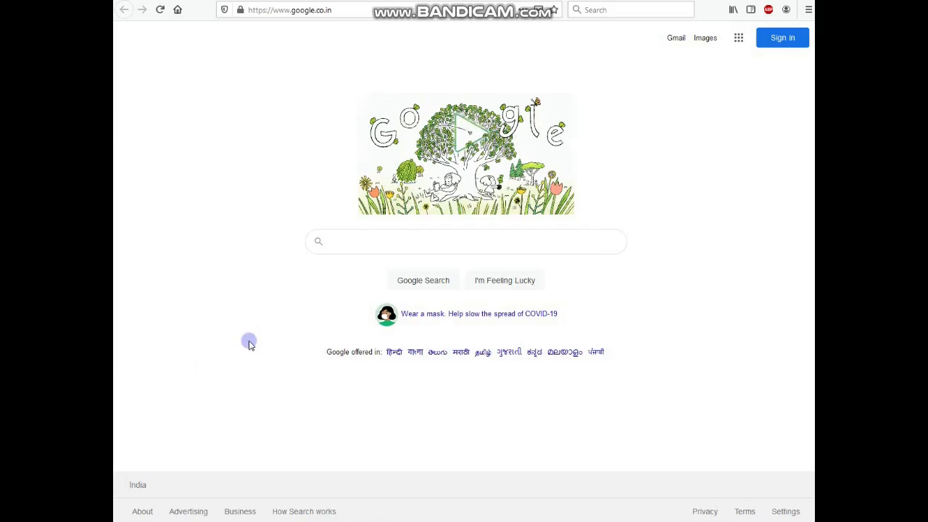
Search Google for 'chartink' to list the Chartink site in the results
text(chartink)
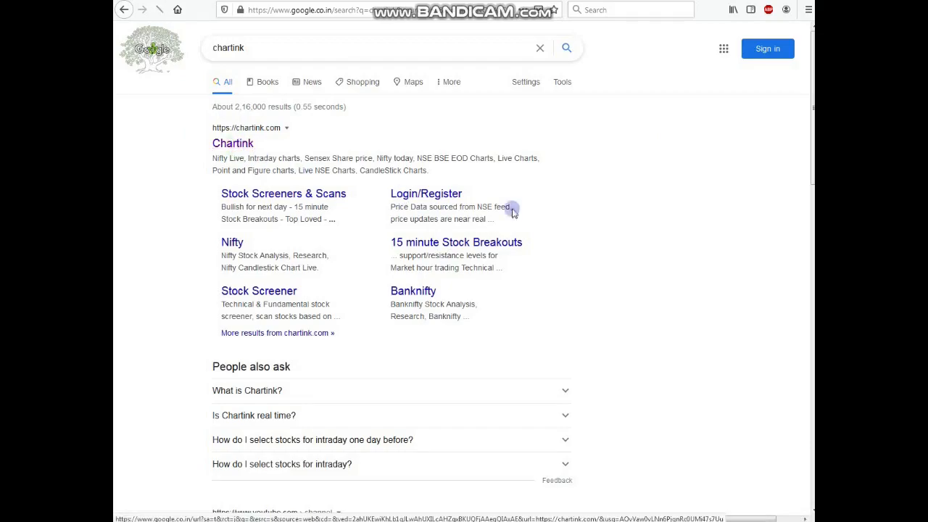
Go to the Chartink site and reach its Stock Screener page via Screeners > Create Scan
click(232, 144)
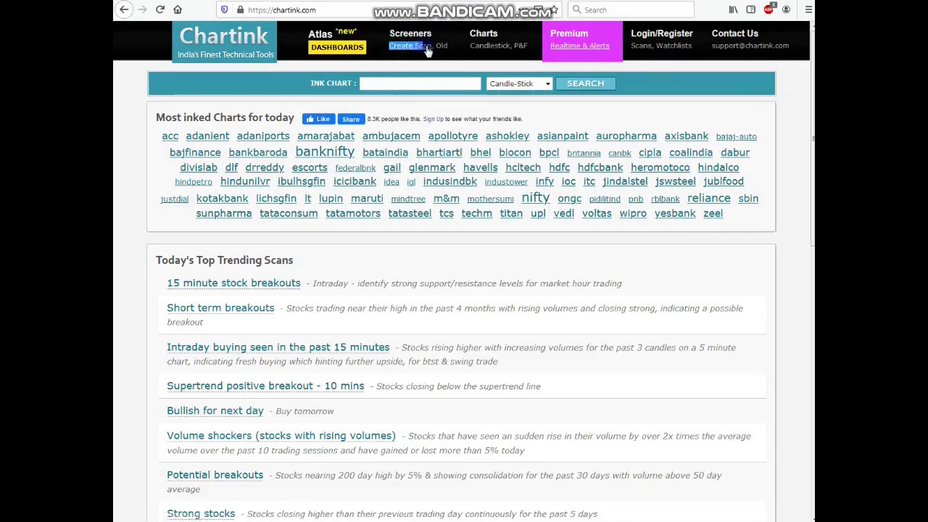
click(403, 45)
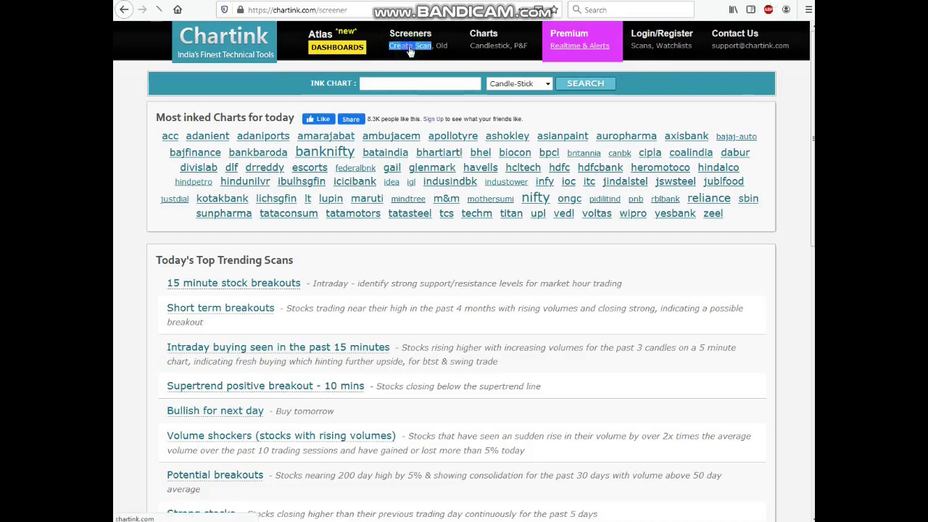
click(409, 45)
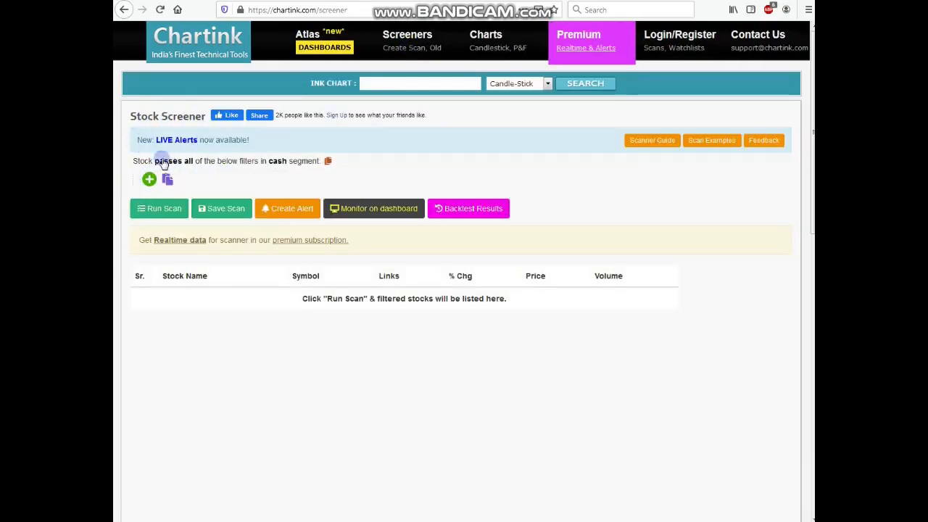
mouse_move(281, 170)
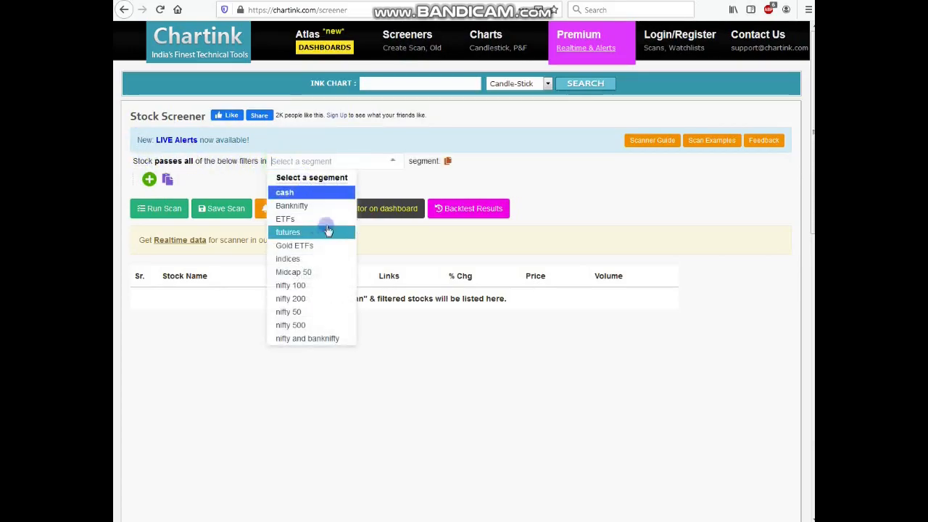
mouse_move(314, 290)
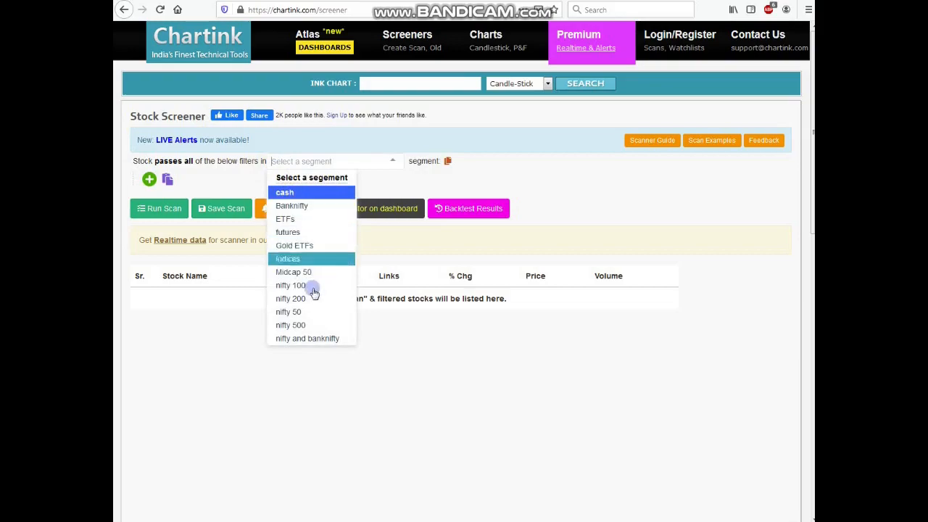
mouse_move(284, 191)
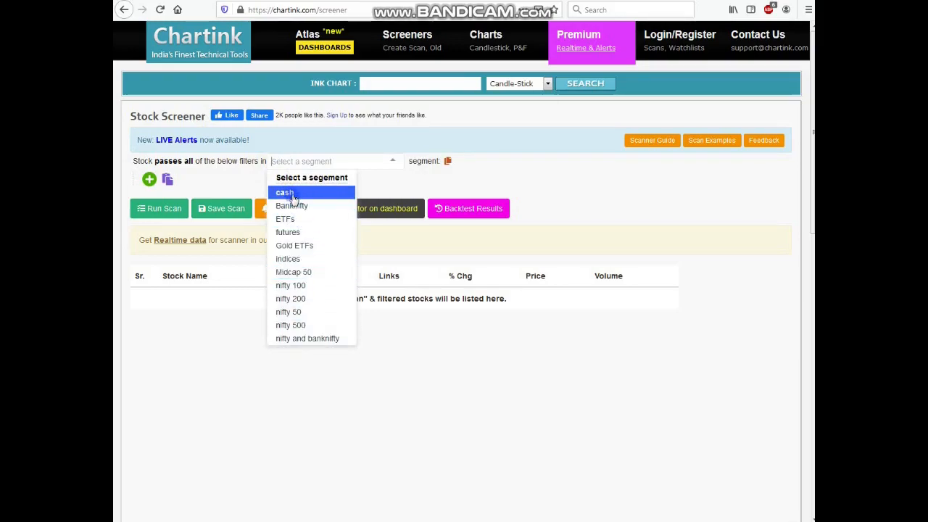
click(284, 192)
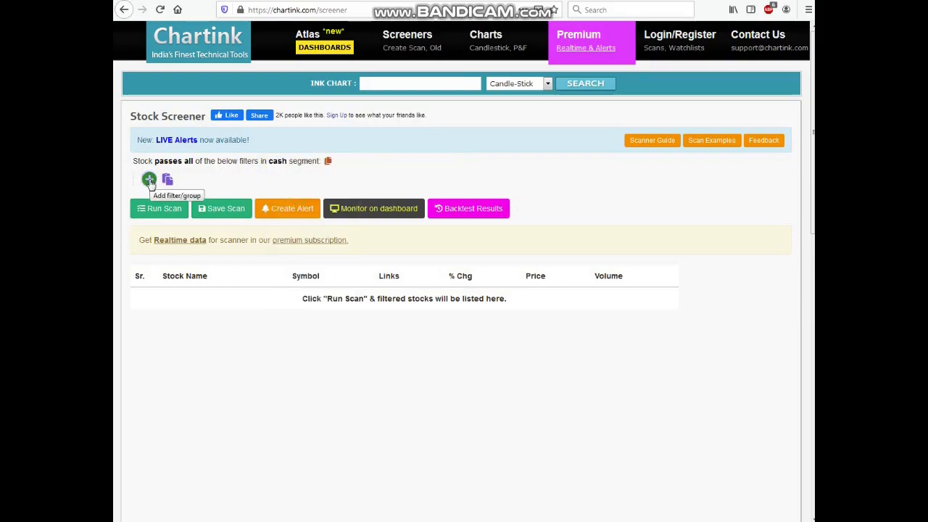
Add a first filter on the latest 50-period Sma(Simple) of close, ready for an operation
click(148, 180)
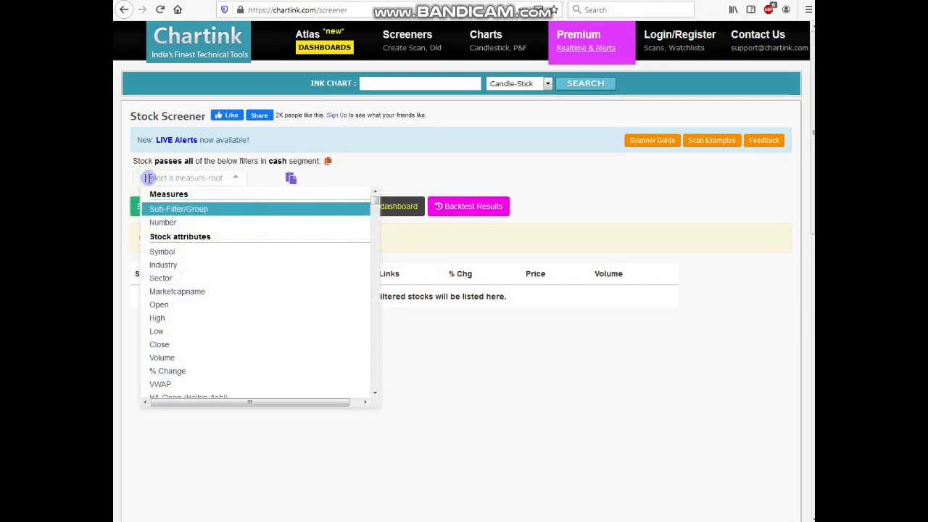
text(s)
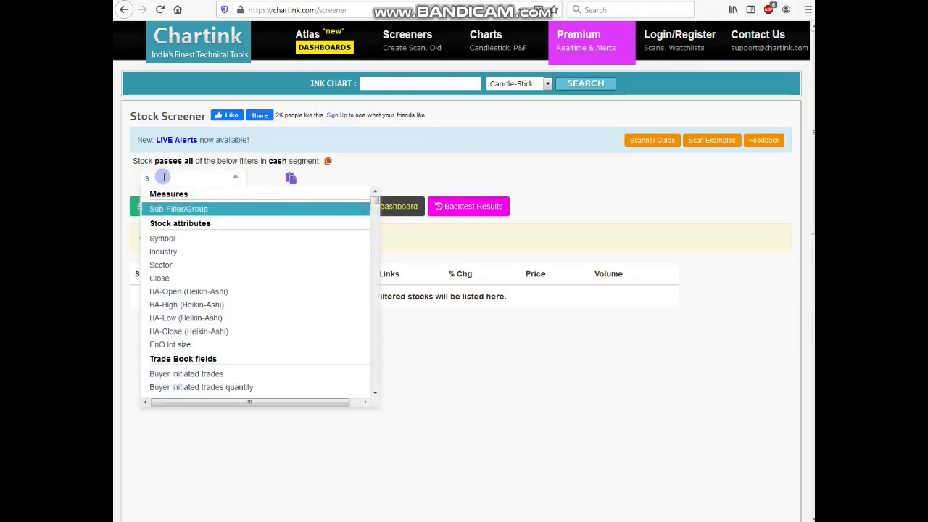
text(ma)
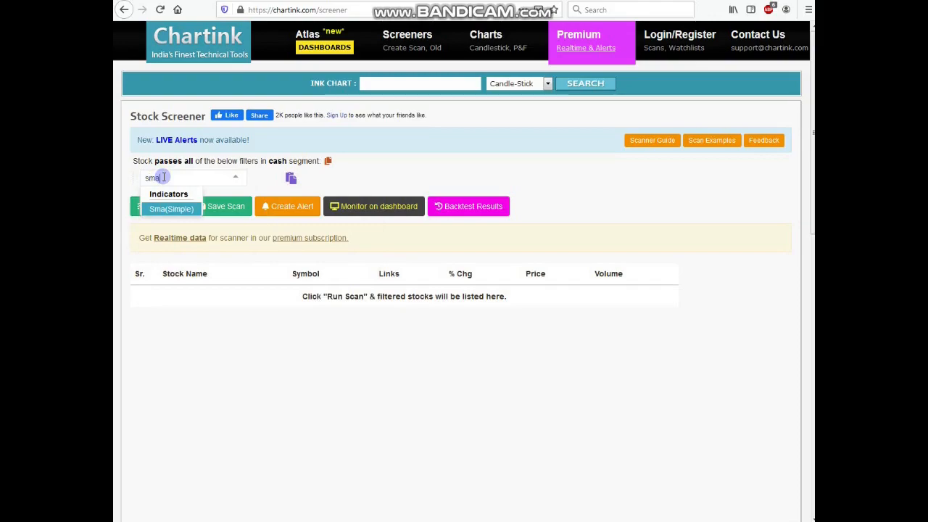
click(171, 209)
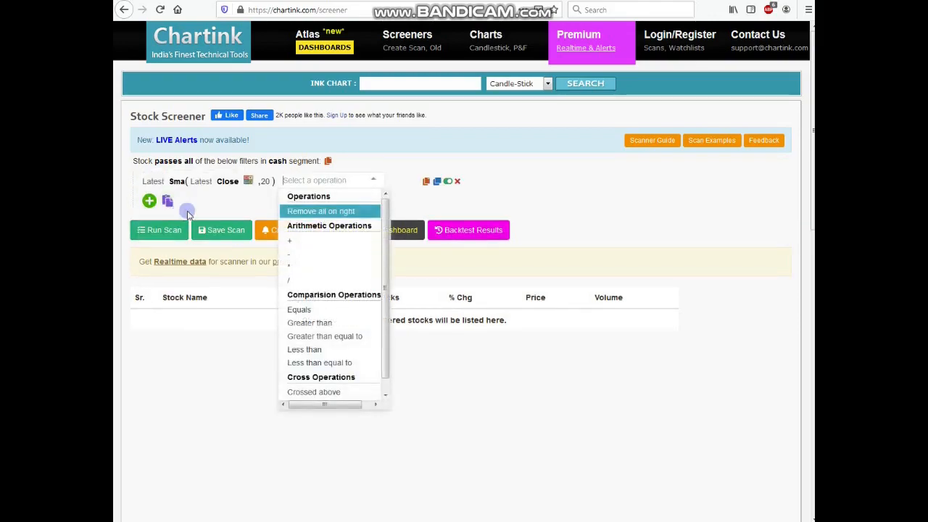
mouse_move(244, 209)
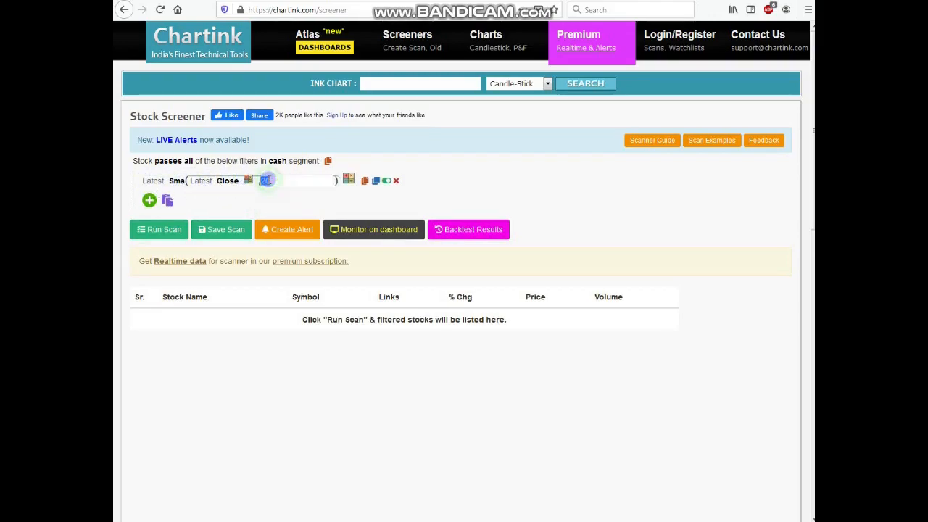
text(50)
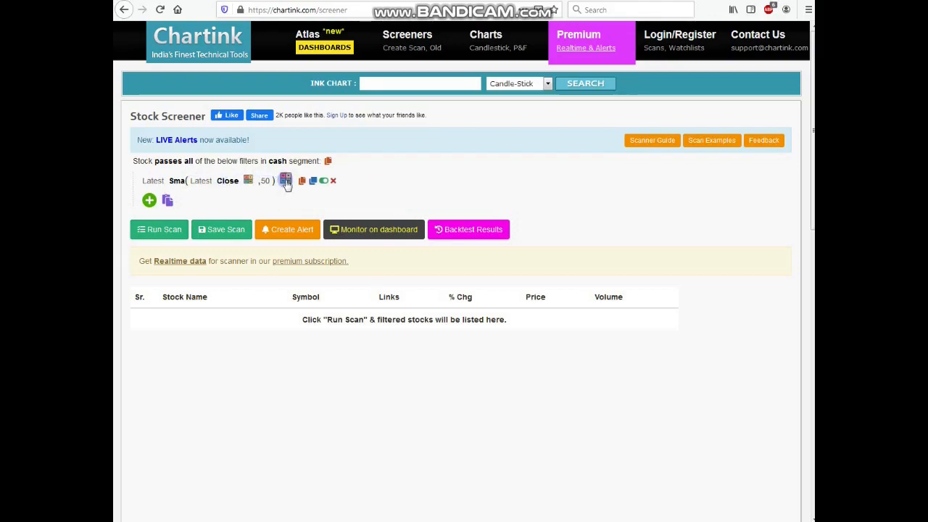
click(284, 180)
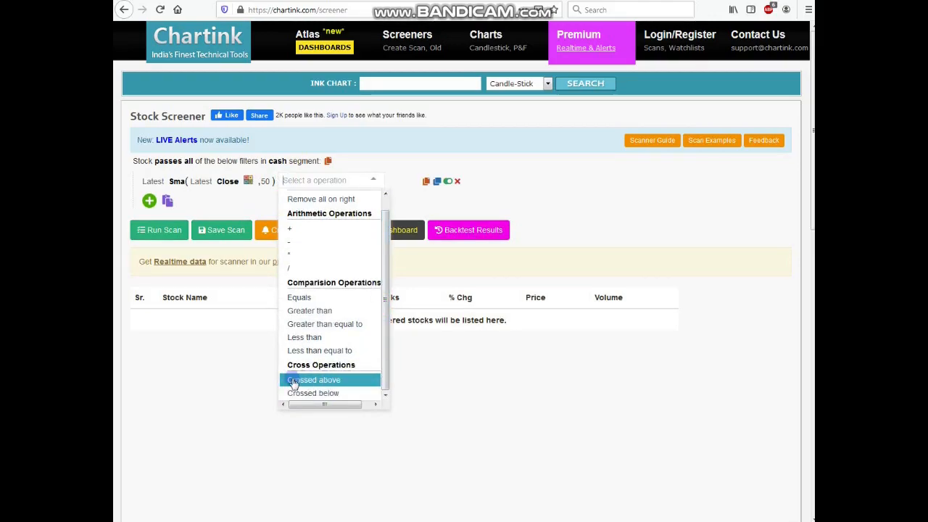
Set the SMA-50 filter's comparison to 'Crossed above'
click(313, 379)
text(sma)
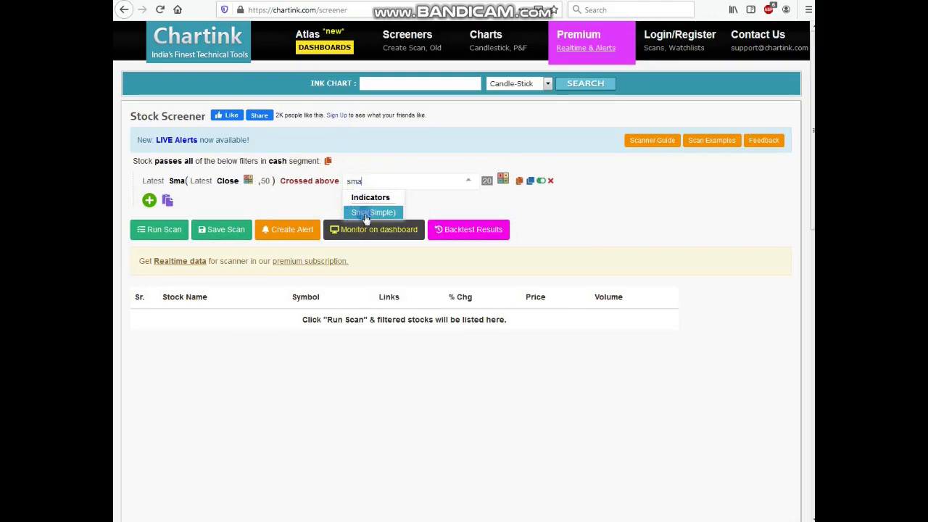
Make the other side a 200-period Sma(Simple) of the latest close
click(373, 211)
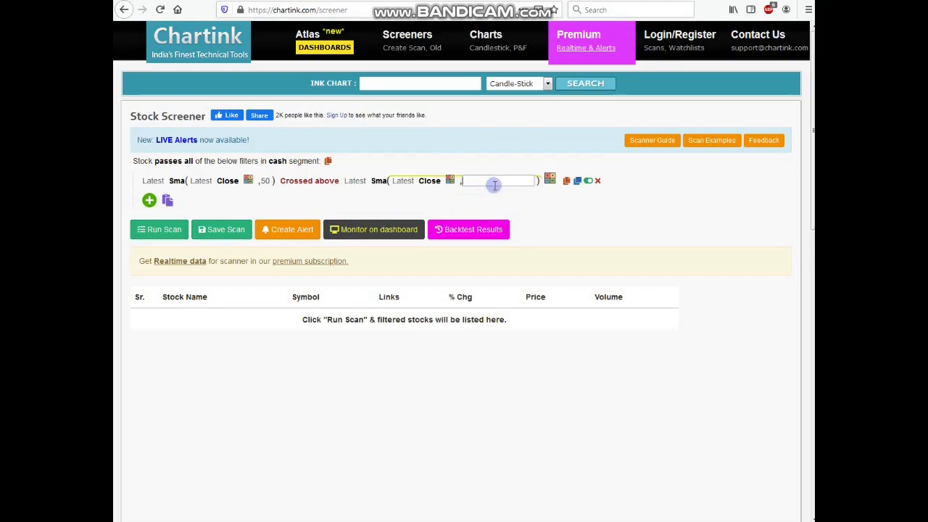
text(200)
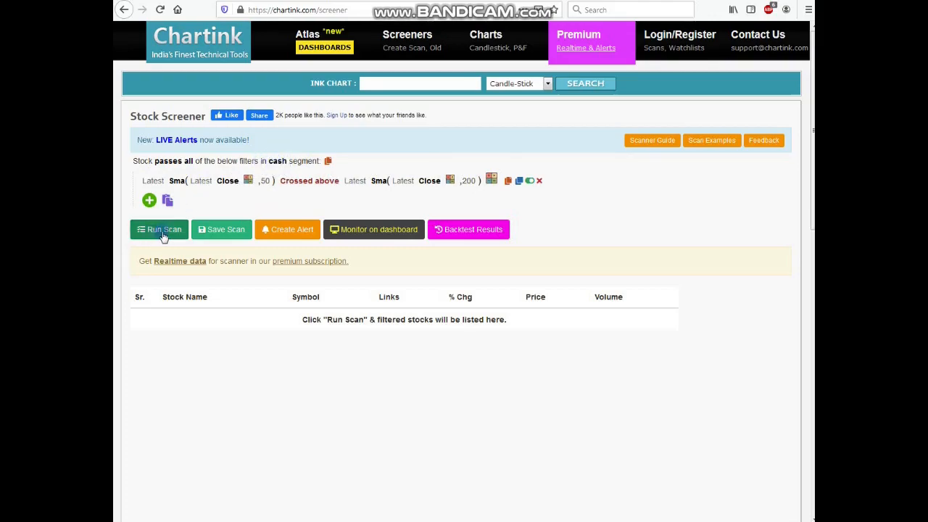
mouse_move(160, 229)
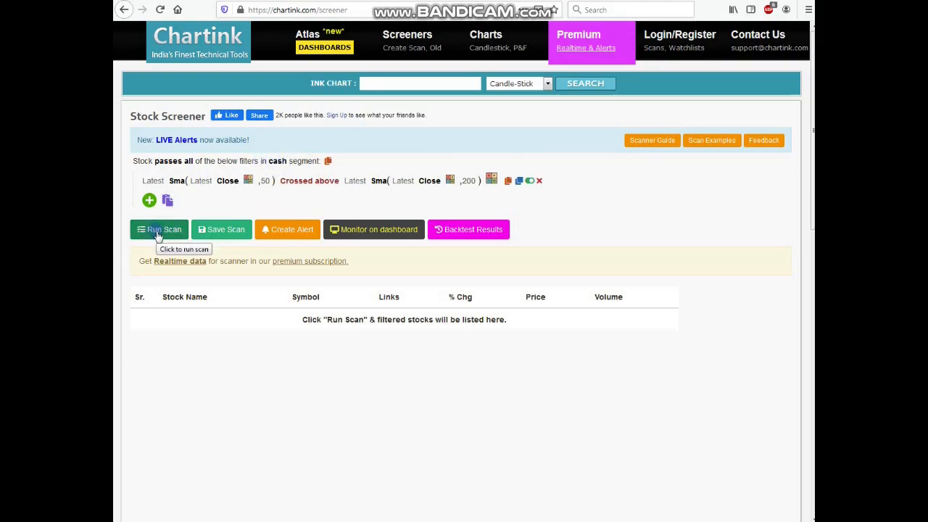
Run the scan, listing Yes Bank Limited (YESBANK) at 14.05 as the match
click(160, 229)
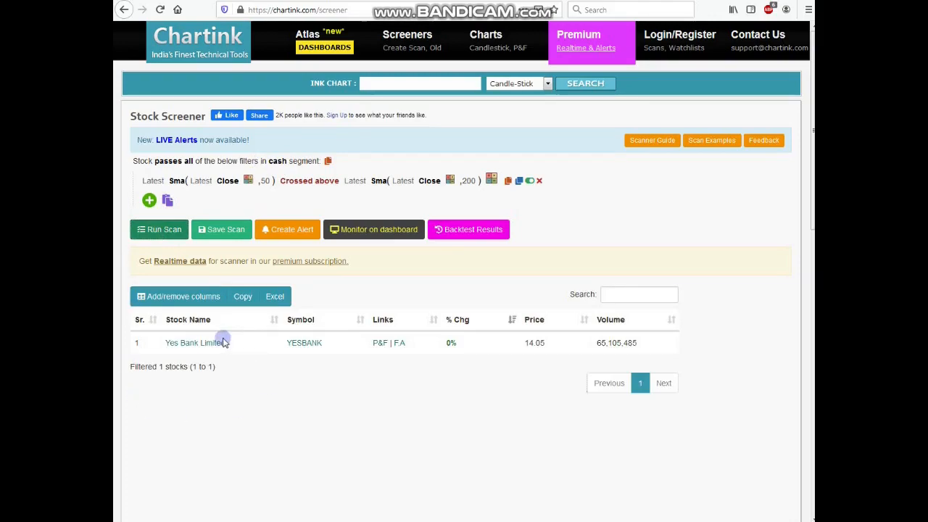